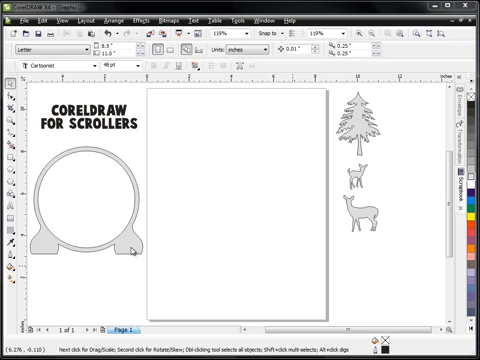
mouse_move(130, 248)
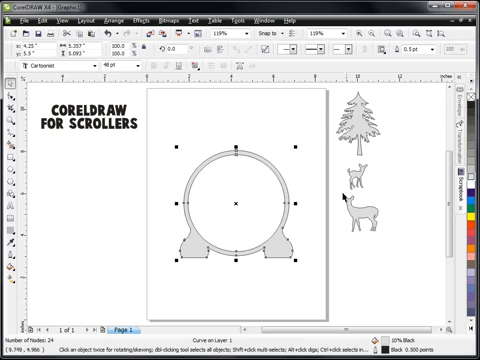
mouse_move(388, 148)
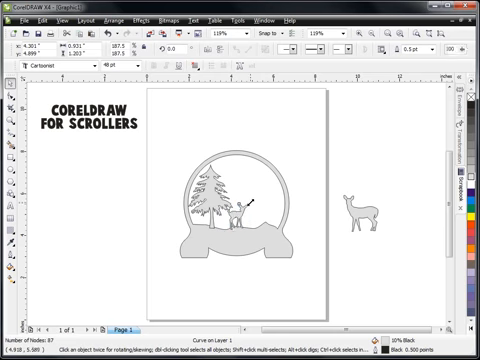
Step: Place the remaining deer silhouette inside the ring beside the first deer and the tree
click(240, 212)
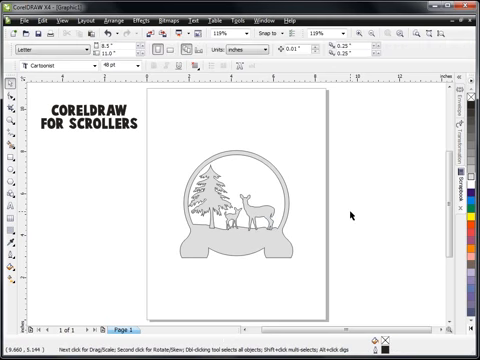
mouse_move(168, 140)
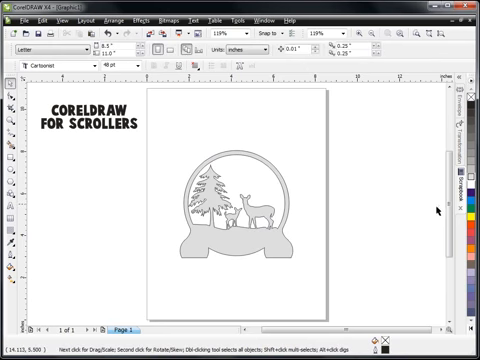
Step: Draw a circle for the clock insert at the ring's upper right and trim it from the scene
click(462, 188)
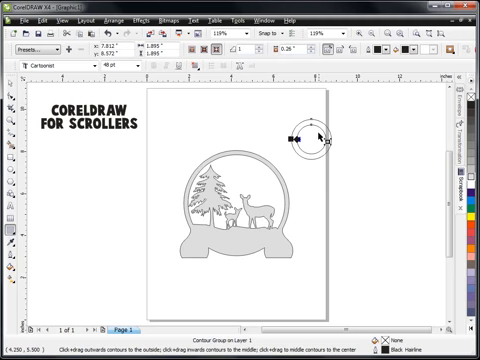
mouse_move(304, 156)
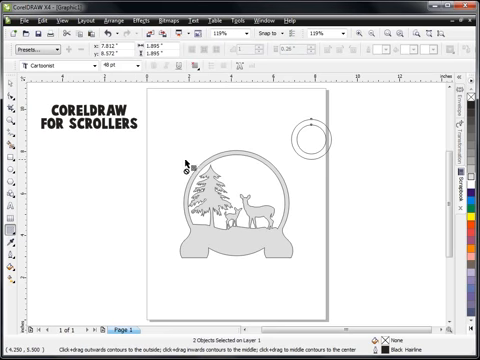
click(308, 126)
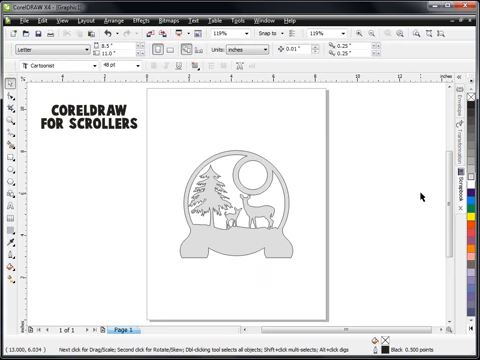
mouse_move(416, 198)
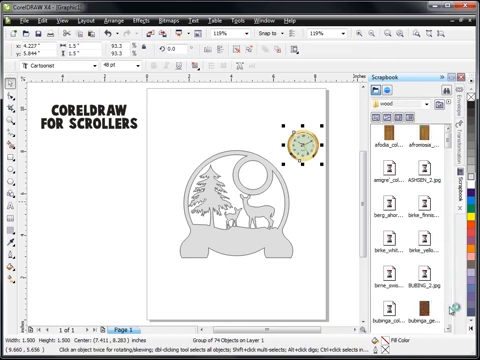
Step: Scroll the Scrapbook docker to reach the clock face and wood texture bitmaps
scroll(down, 3)
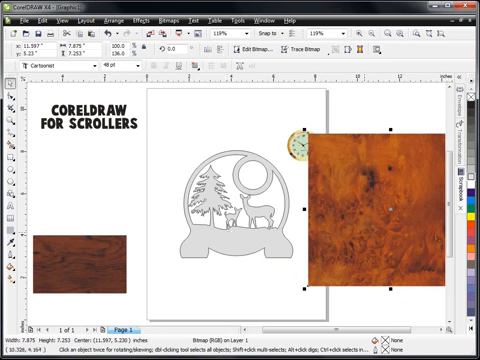
mouse_move(158, 104)
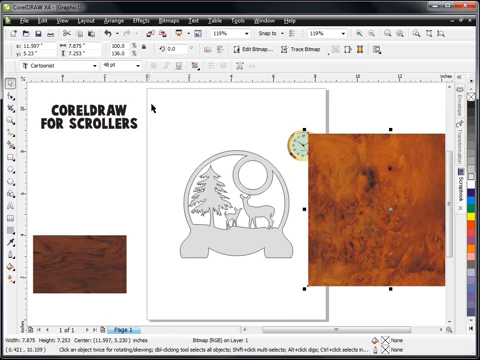
Step: PowerClip wood texture into the ring scene and the darker plank texture into the ground base
click(140, 18)
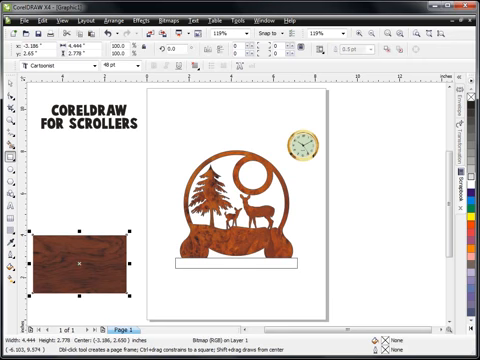
click(76, 236)
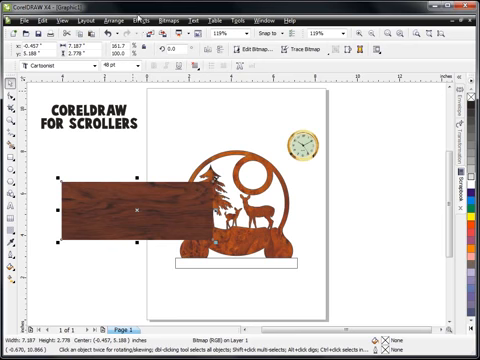
click(146, 18)
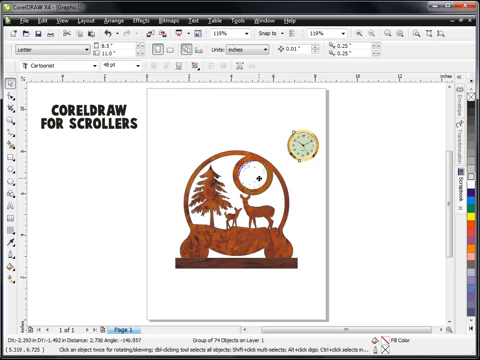
Step: Move the clock face image into the round opening of the wood-grain scene
drag(290, 140, 250, 184)
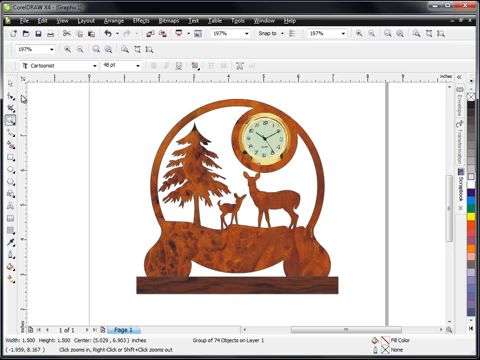
click(260, 136)
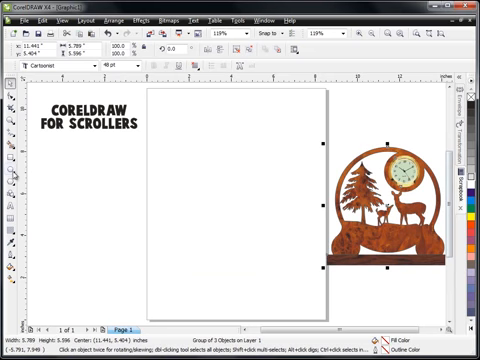
Step: Move the wooden preview off the page and give the new ring-and-base frame a grey fill
drag(196, 156, 244, 204)
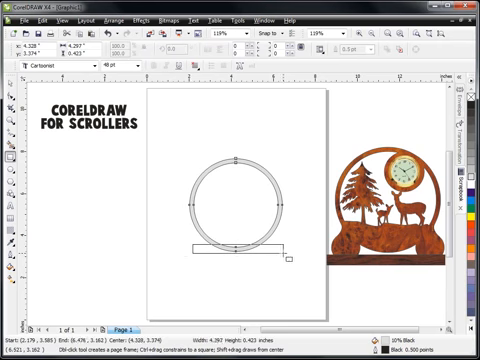
click(230, 244)
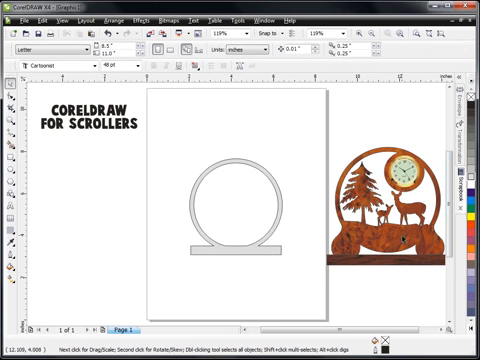
click(396, 200)
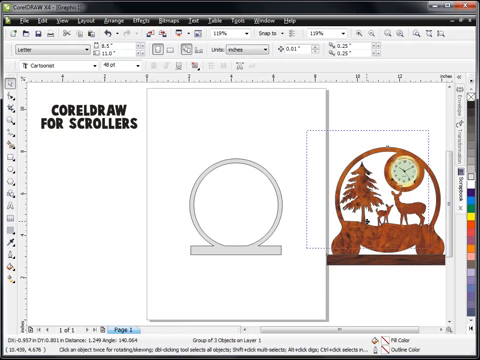